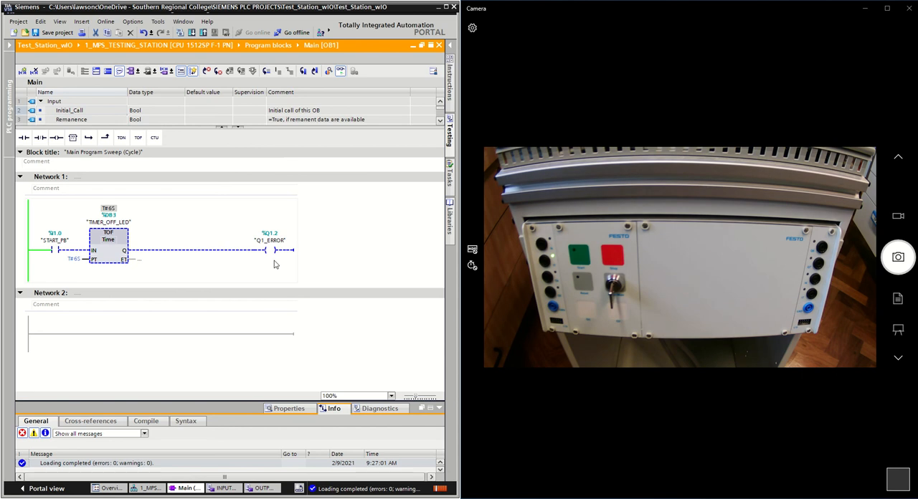
{"action": "mouse_move", "coordinate": [310, 316]}
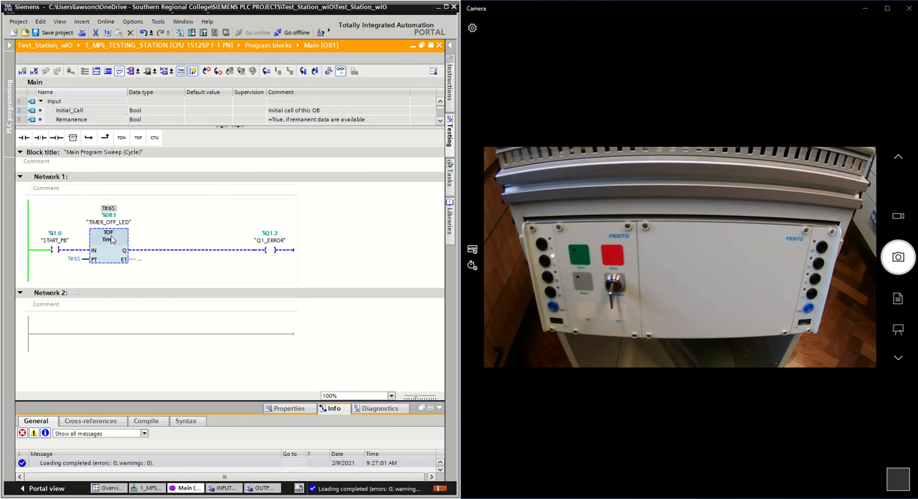
{"action": "mouse_move", "coordinate": [112, 238]}
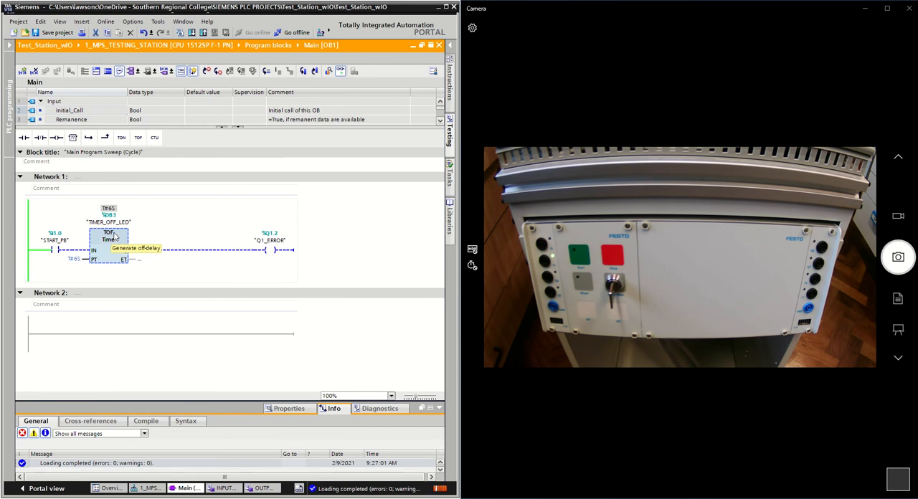
{"action": "mouse_move", "coordinate": [114, 241]}
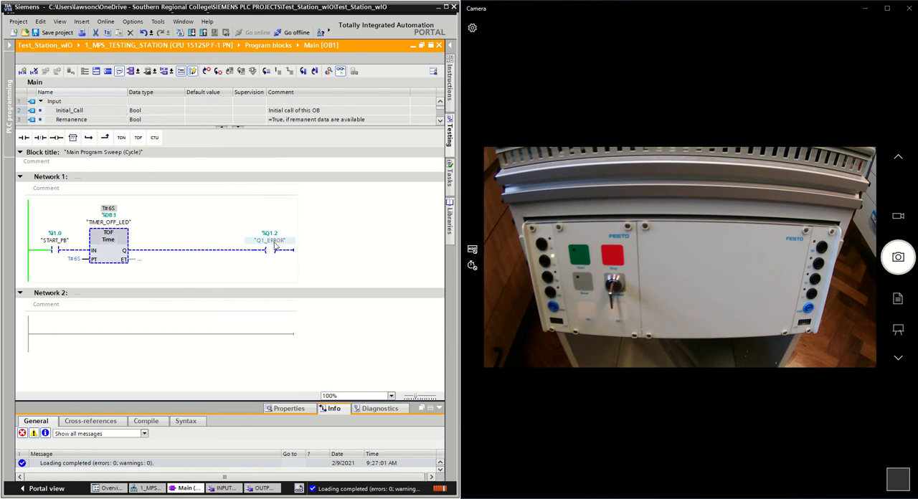
{"action": "mouse_move", "coordinate": [275, 246]}
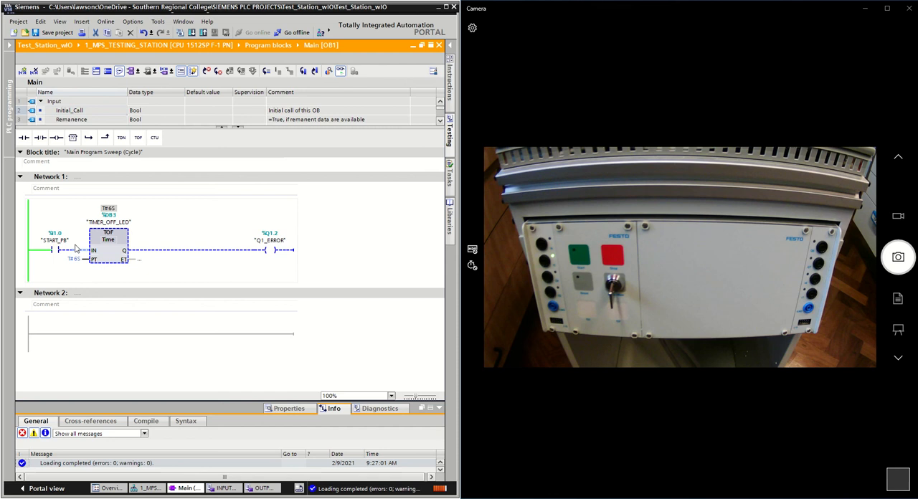
{"action": "mouse_move", "coordinate": [281, 263]}
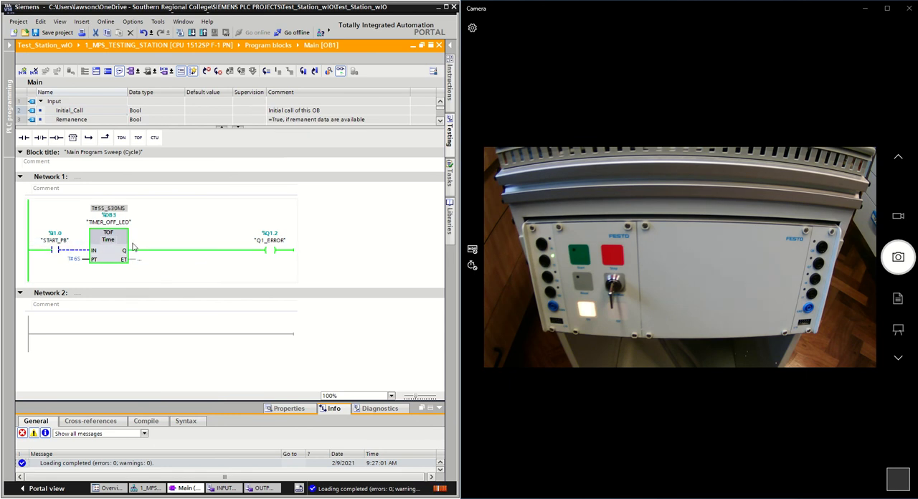
- Trigger START_PB so the TOF timer energizes %Q1.2 and lights the error LED
{"action": "left_click", "coordinate": [107, 240]}
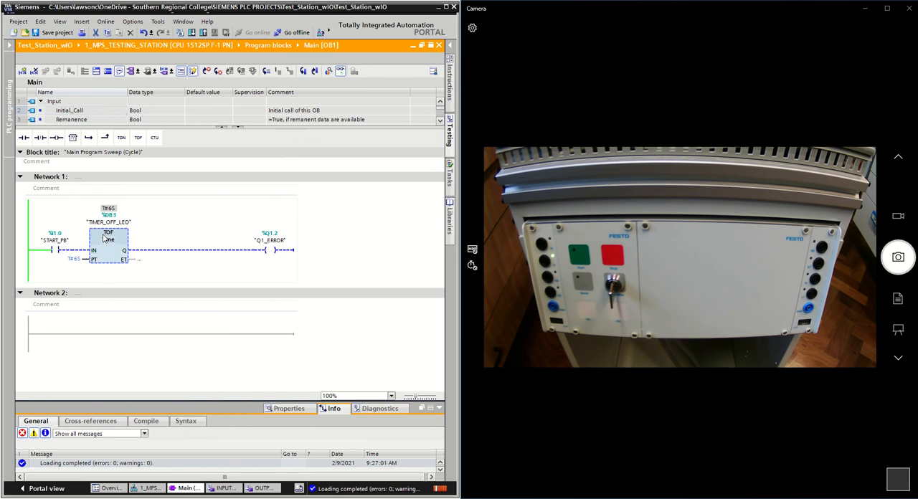
{"action": "mouse_move", "coordinate": [111, 253]}
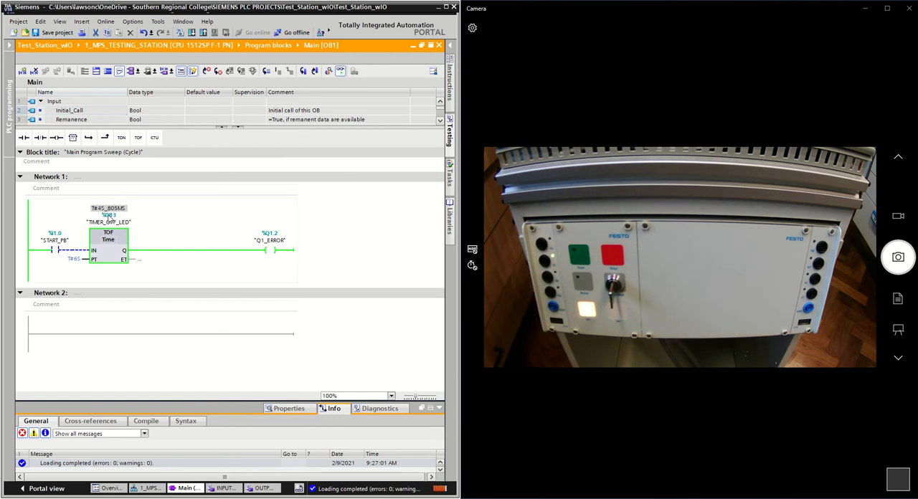
- Press and release START_PB again to restart the TOF off-delay with %Q1.2 on
{"action": "left_click", "coordinate": [107, 239]}
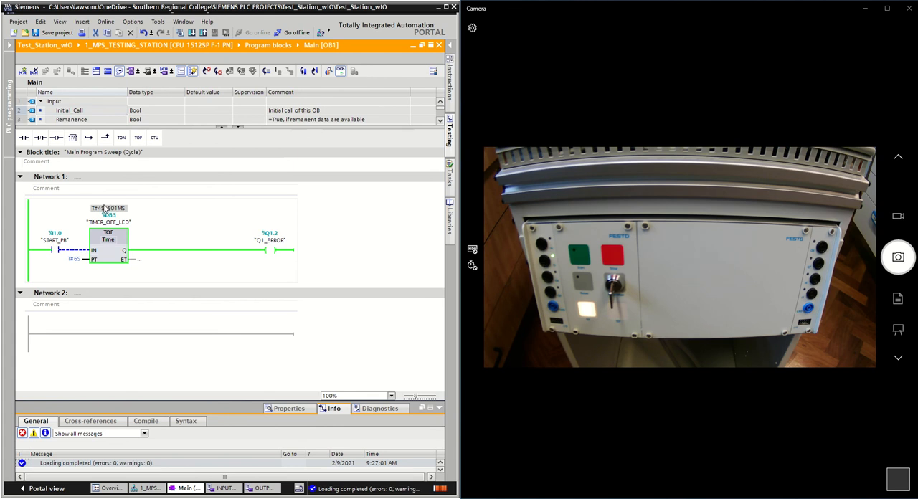
{"action": "left_click", "coordinate": [108, 240]}
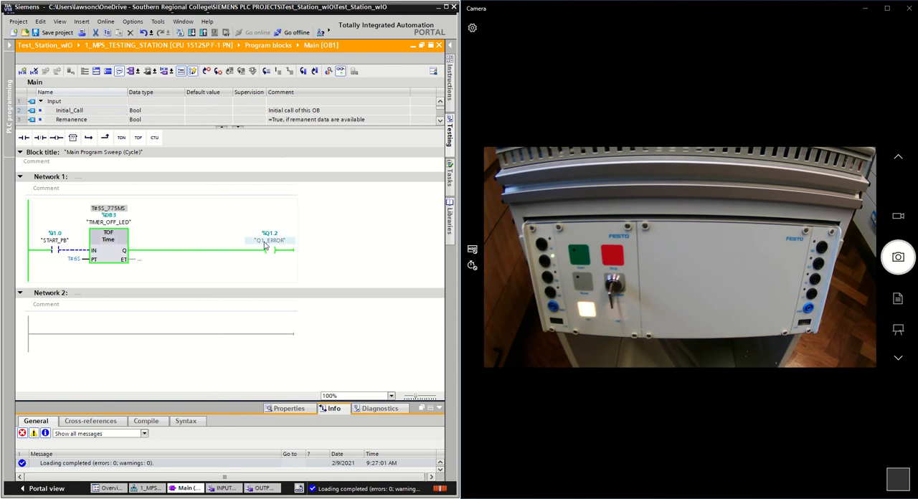
- Let the 6-second TOF preset elapse so %Q1.2 and the error LED switch off
{"action": "left_click", "coordinate": [108, 243]}
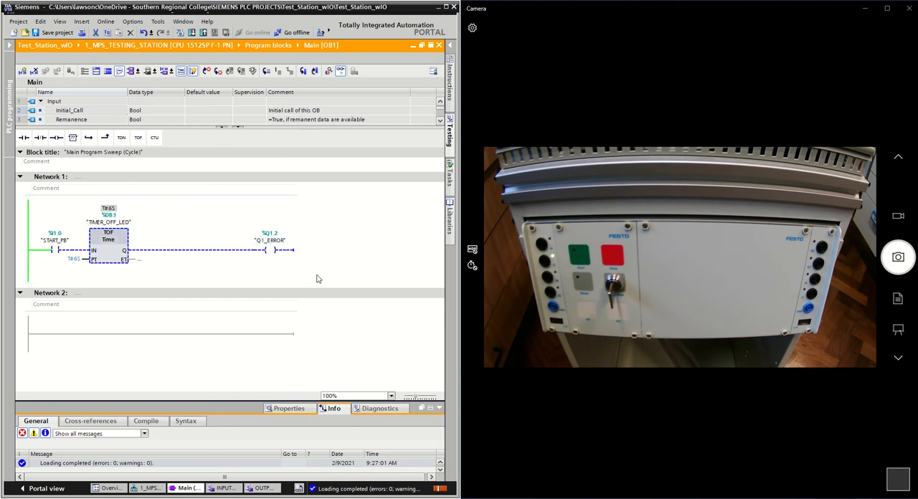